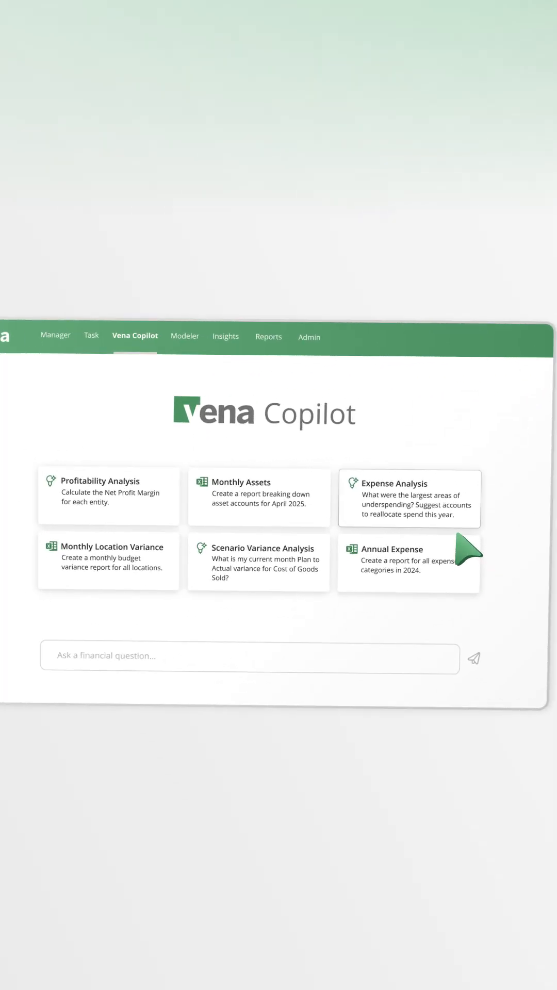
# Download Copilot's Q4 2024 marketing expense report, open it in Teams, and share via Excel Live.
pyautogui.click(408, 498)
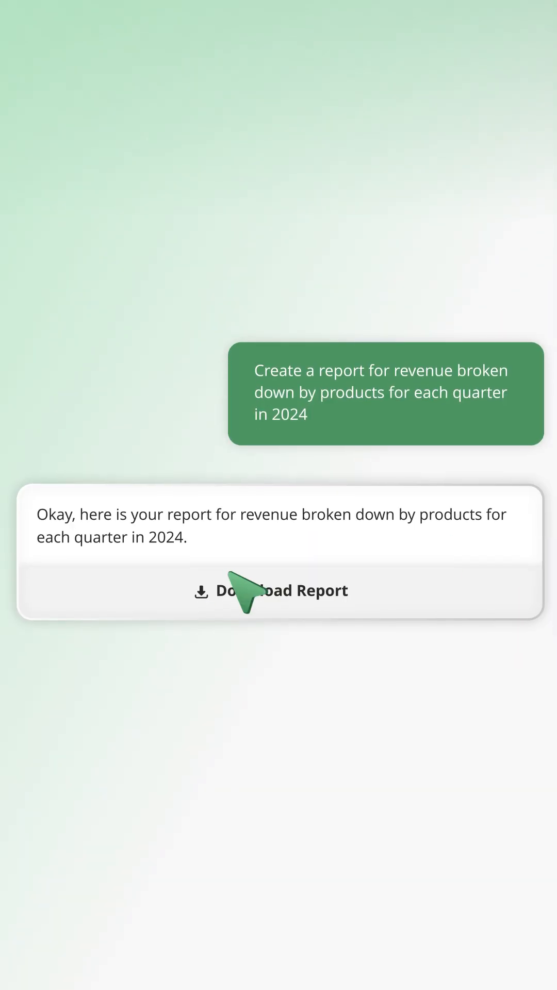
pyautogui.click(270, 590)
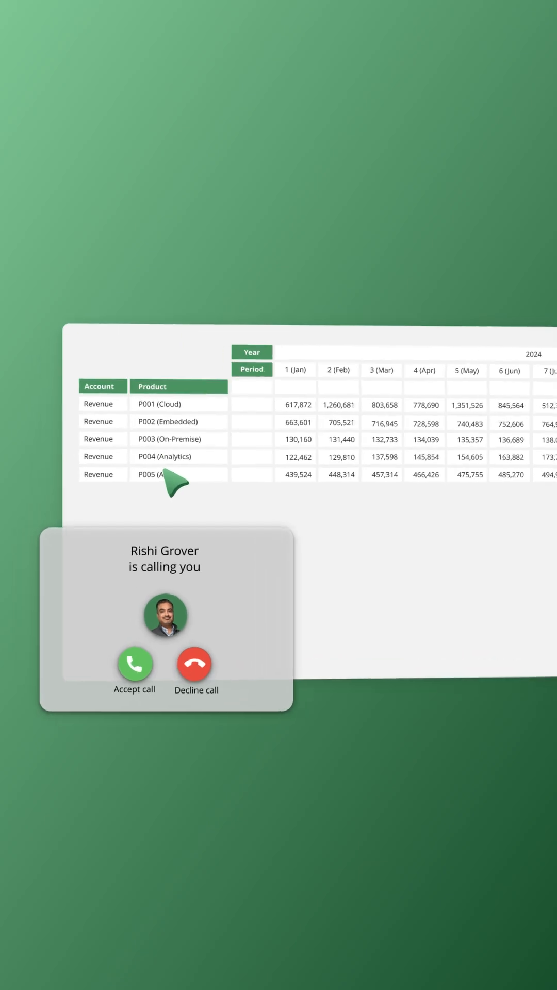
pyautogui.click(134, 663)
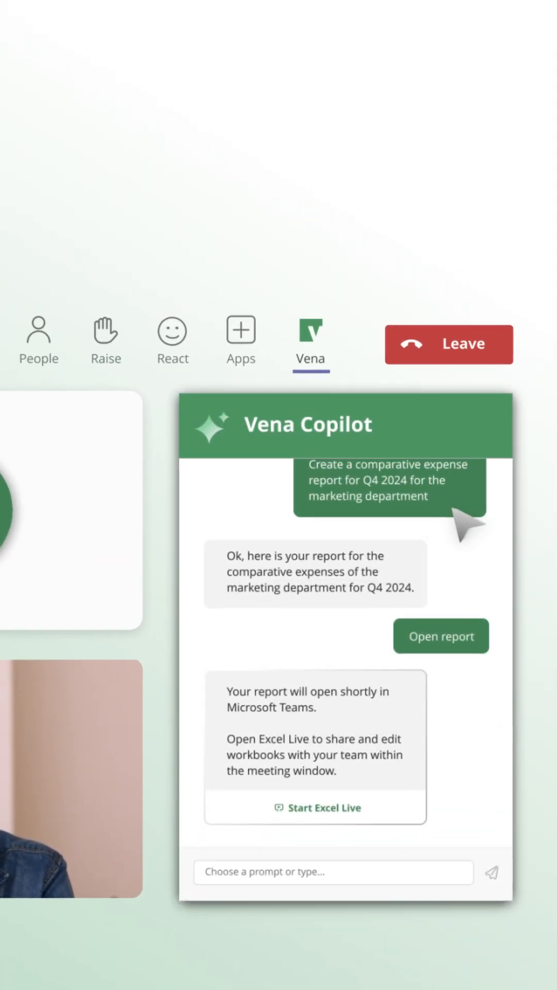
pyautogui.click(314, 807)
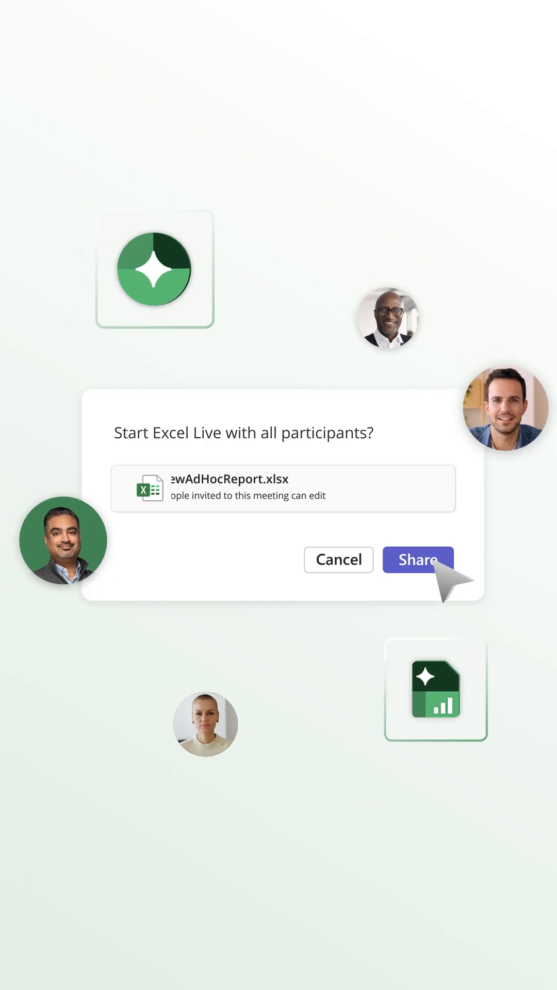
pyautogui.click(417, 559)
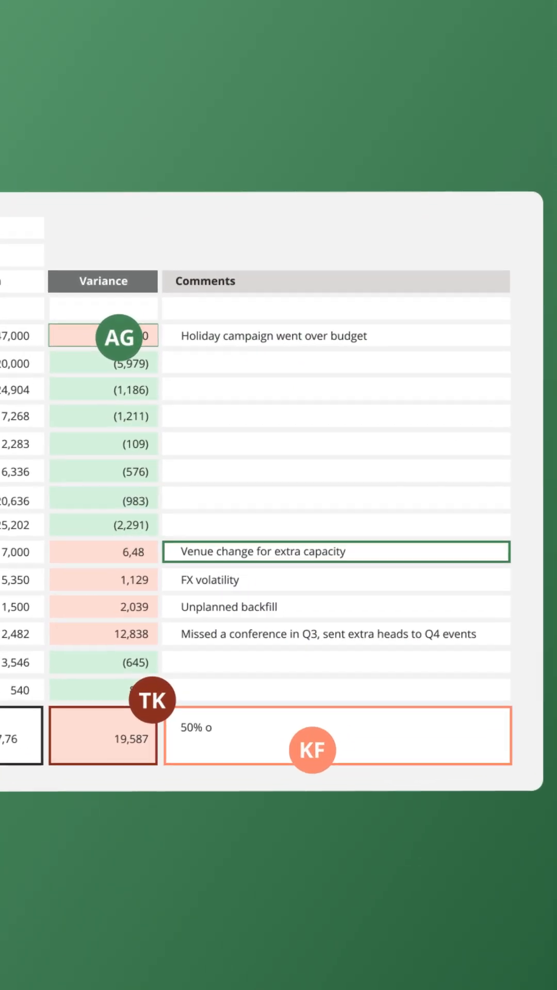